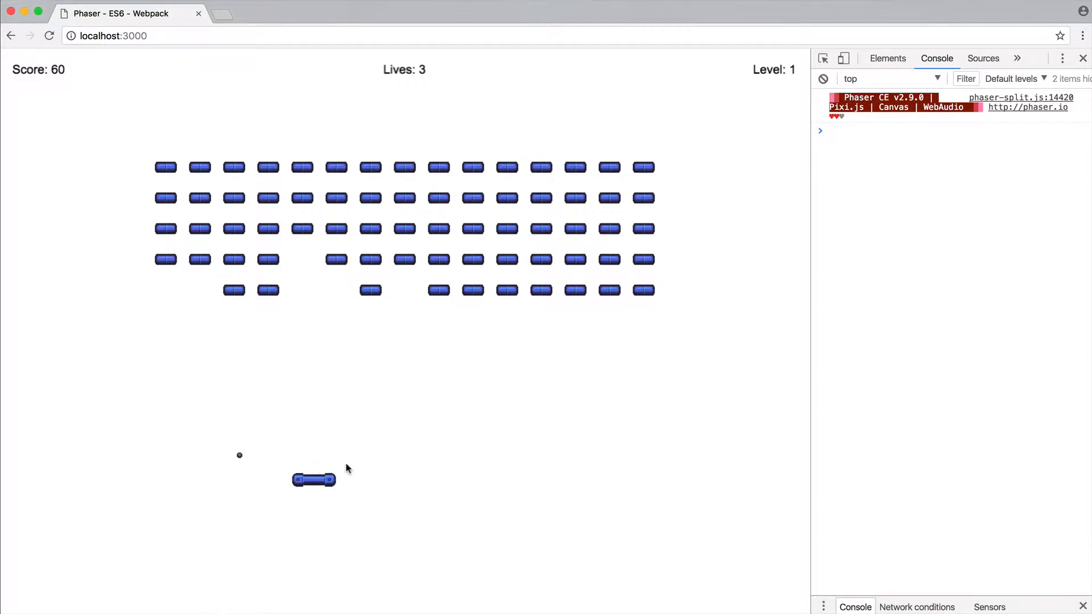
mouse_move(287, 455)
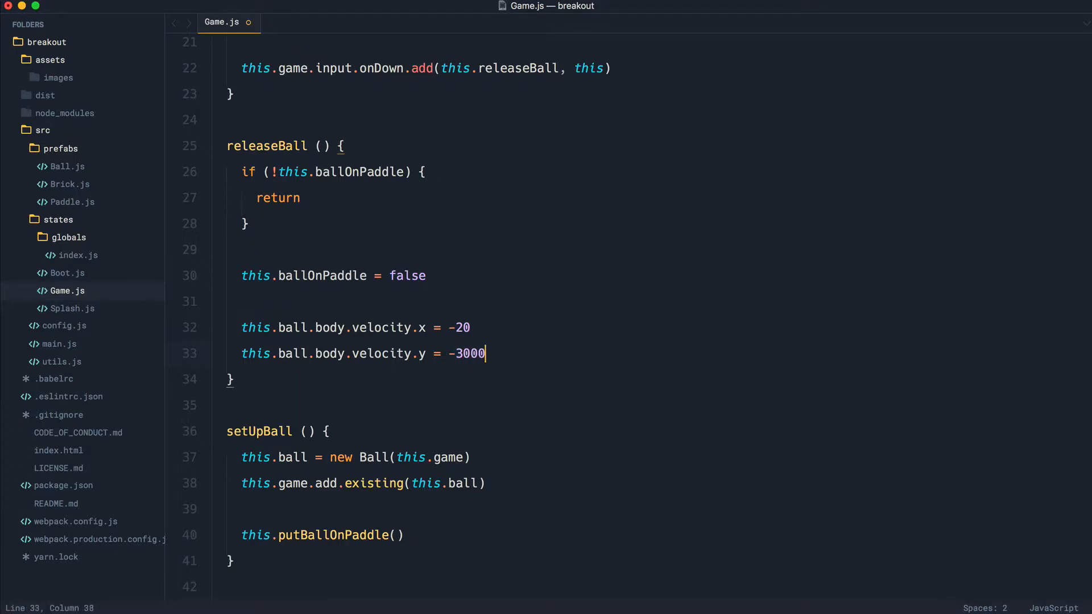
Save Game.js with the ball's vertical launch velocity trimmed to -300.
key(cmd+s)
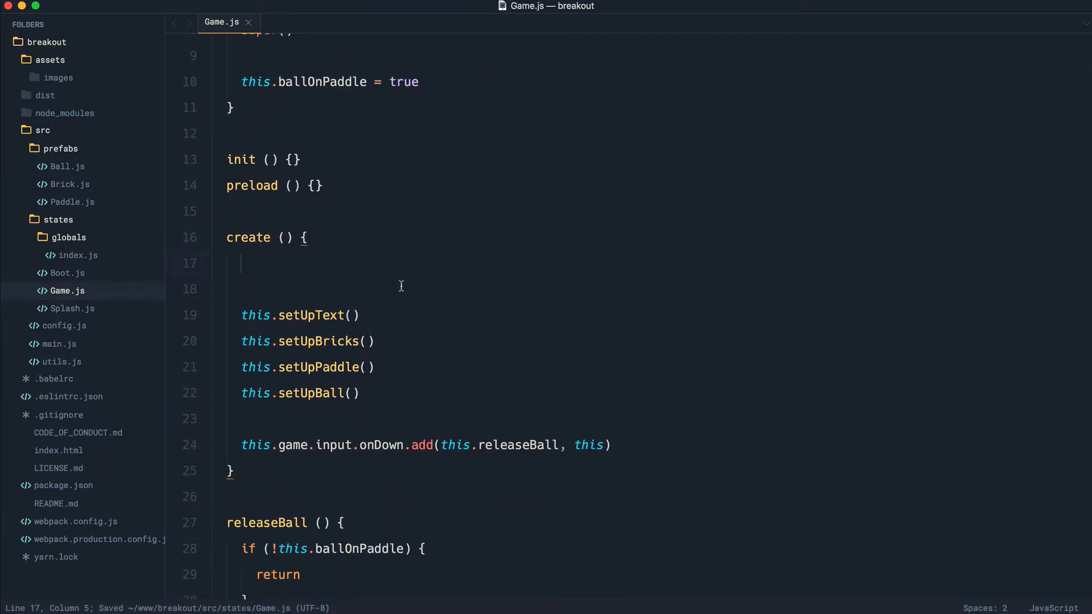
Add the line this.game.physics.arcade.checkCollision.down at the start of create().
text(t)
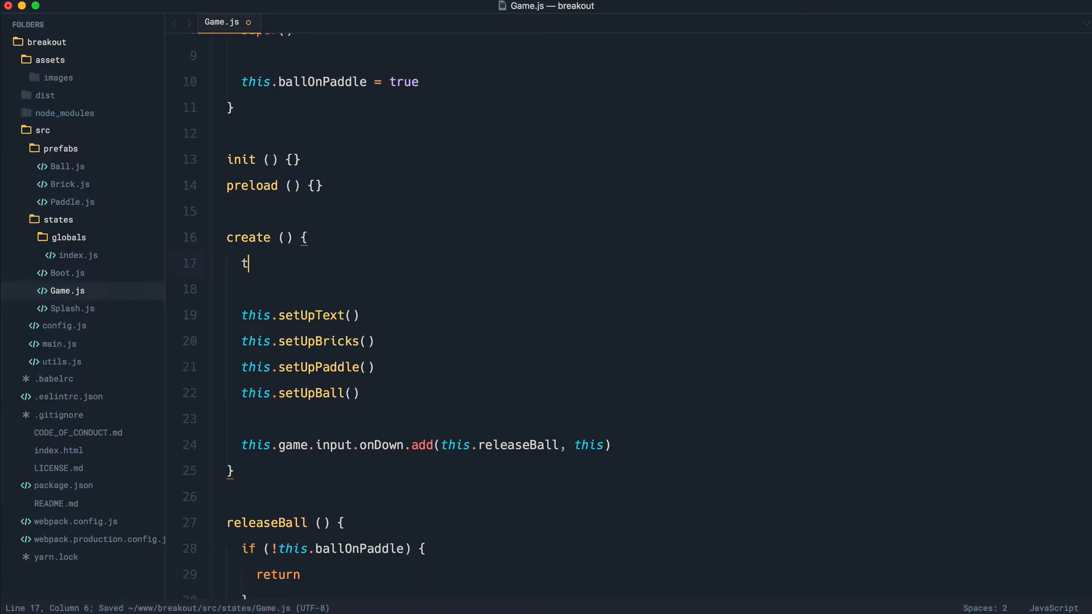
text(his.game.)
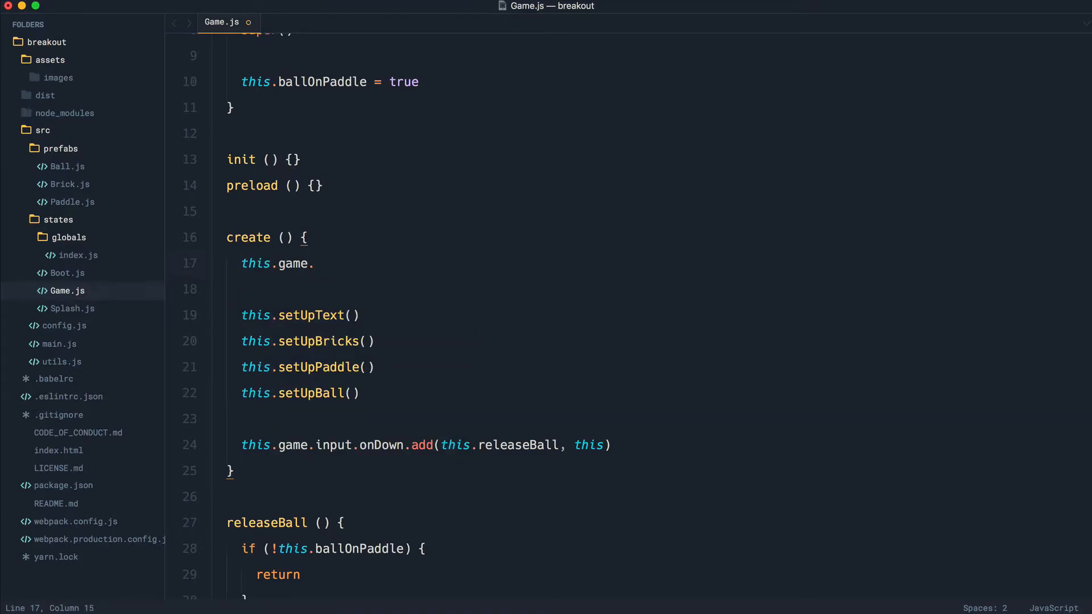
text(physics.)
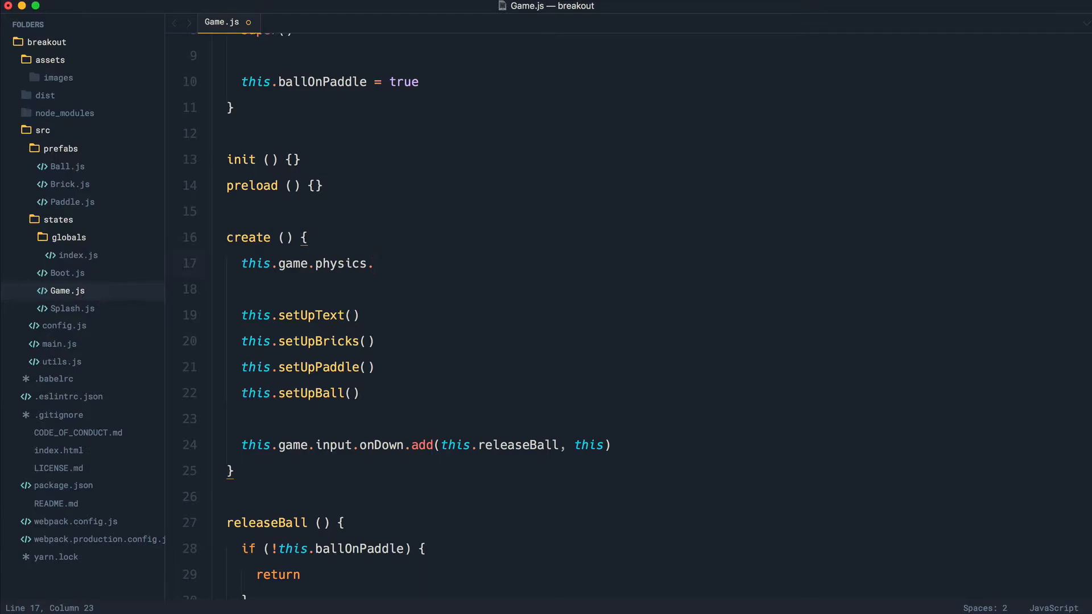
text(a)
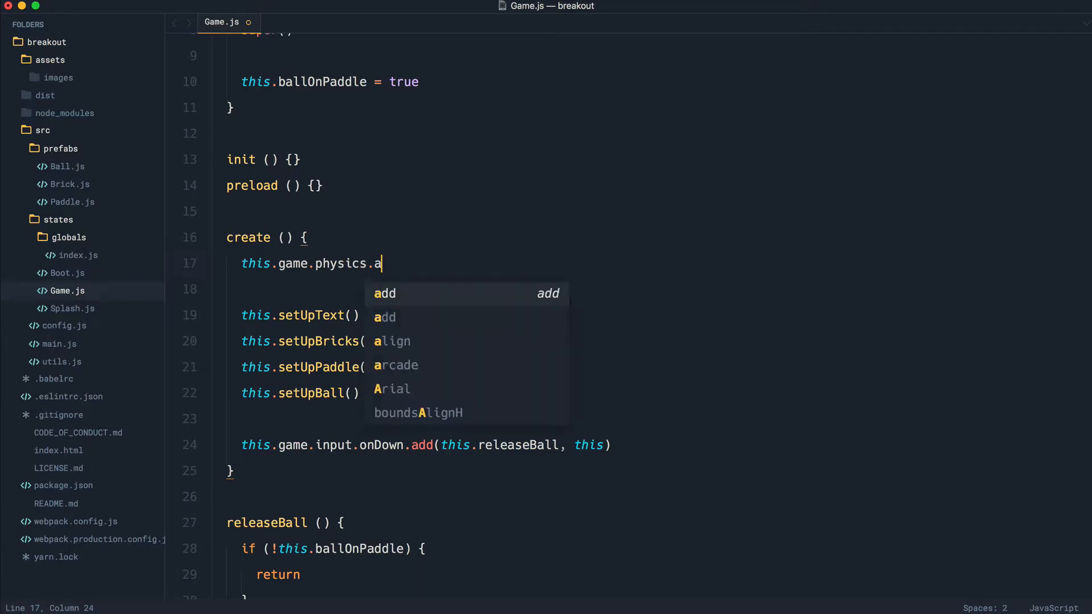
text(rcade.check)
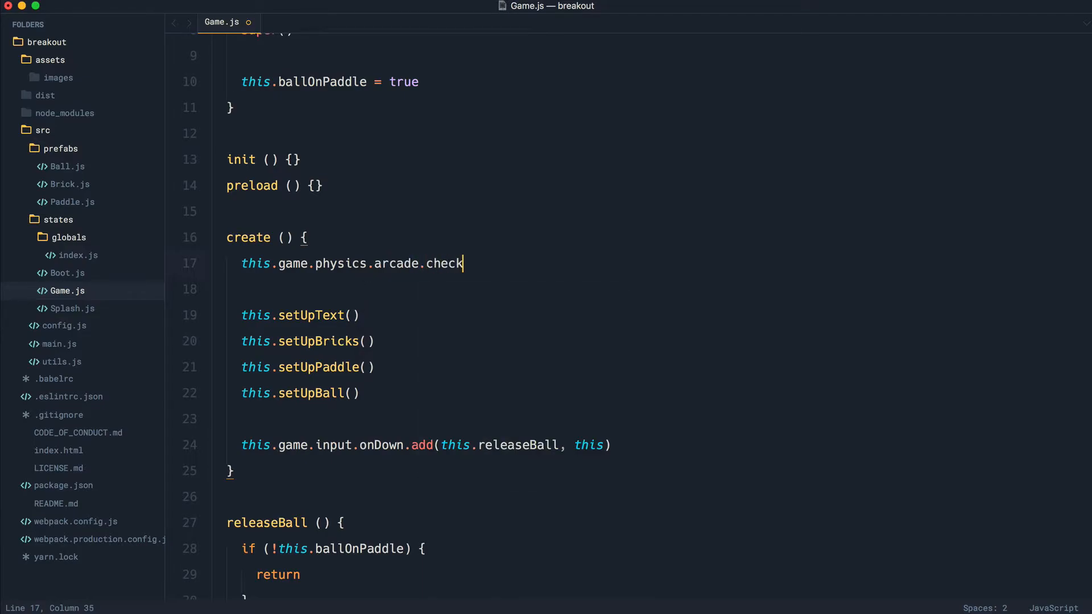
text(Collision.down)
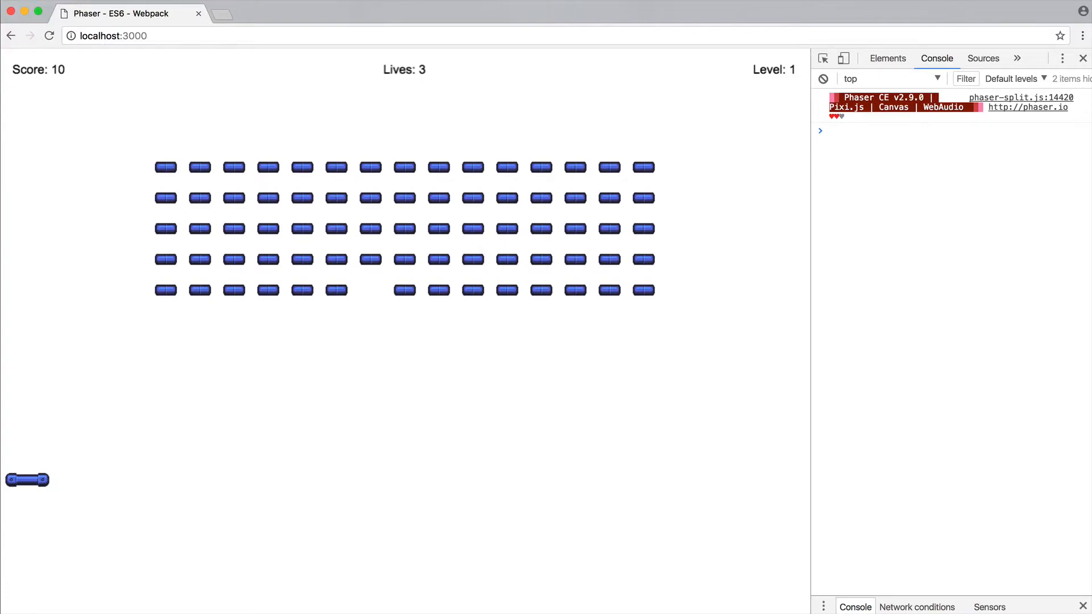
mouse_move(248, 441)
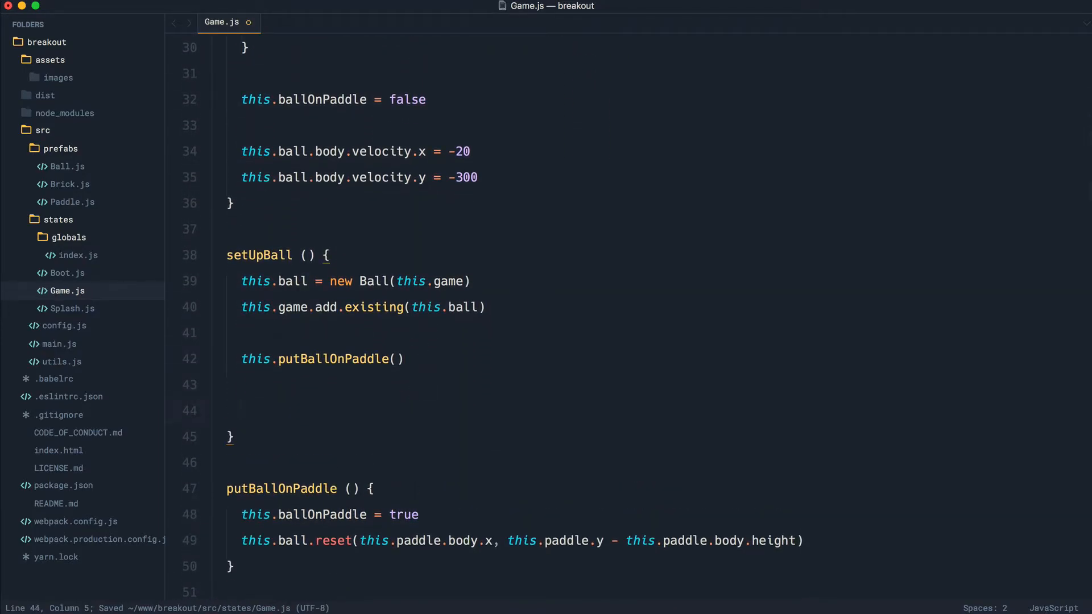
Register this.ballLost as the ball's onOutOfBounds handler in setUpBall and add an empty ballLost method.
text(this.ball.events.)
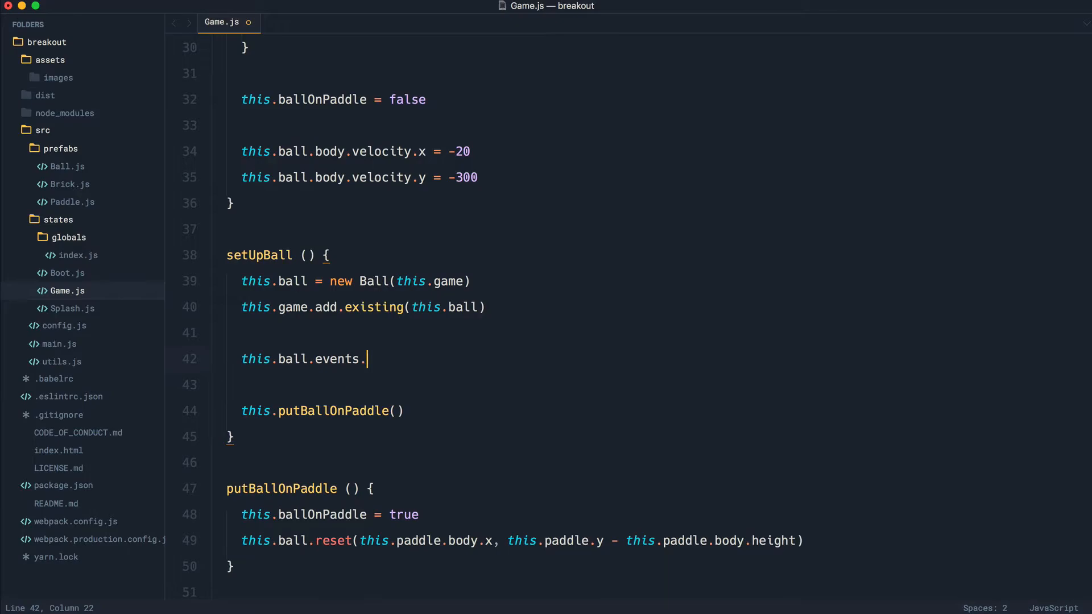
text(onOutOfBounds.add()
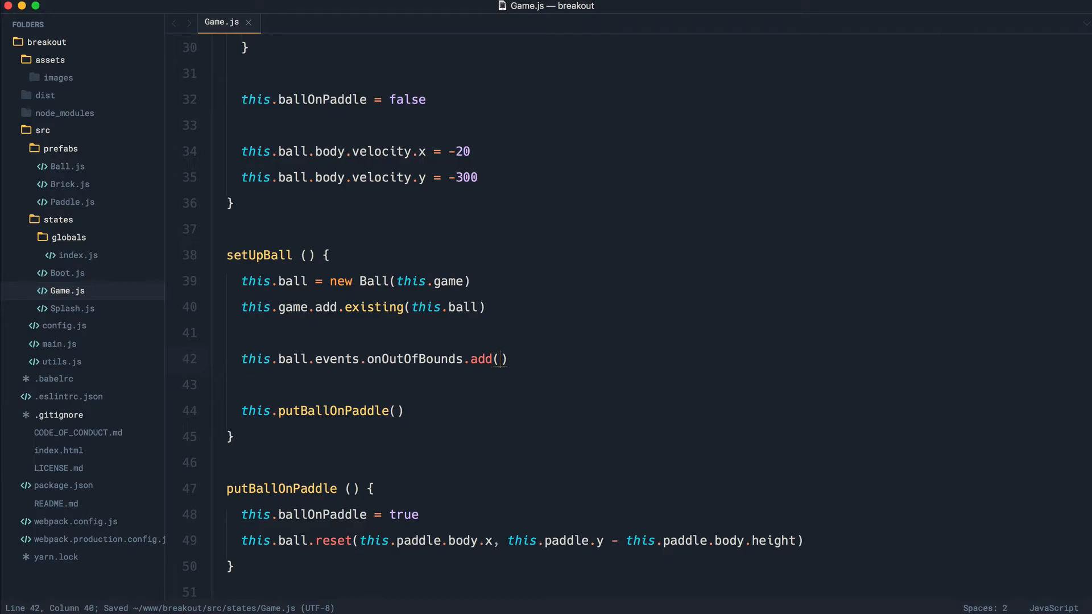
text(this.ballLost, this)
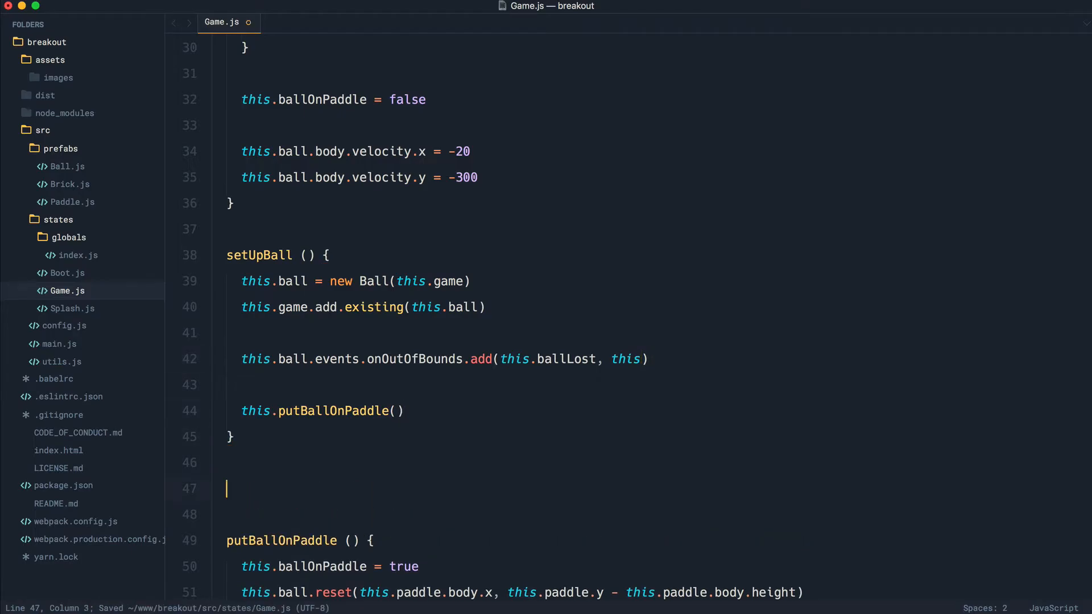
text(ballLost () {)
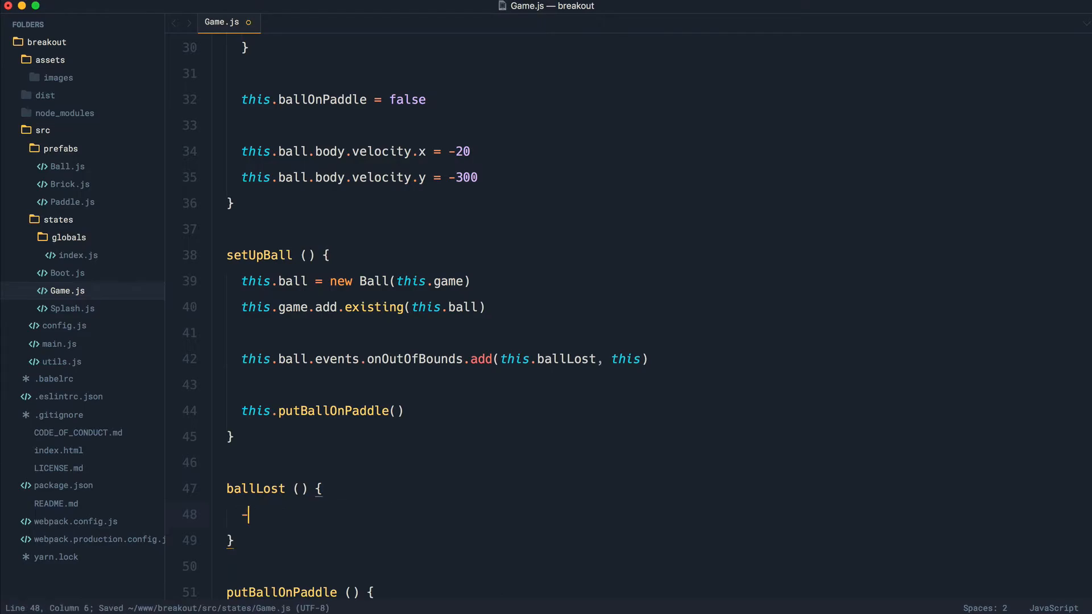
Decrement this.game.global.lives at the start of ballLost.
text(-this,g)
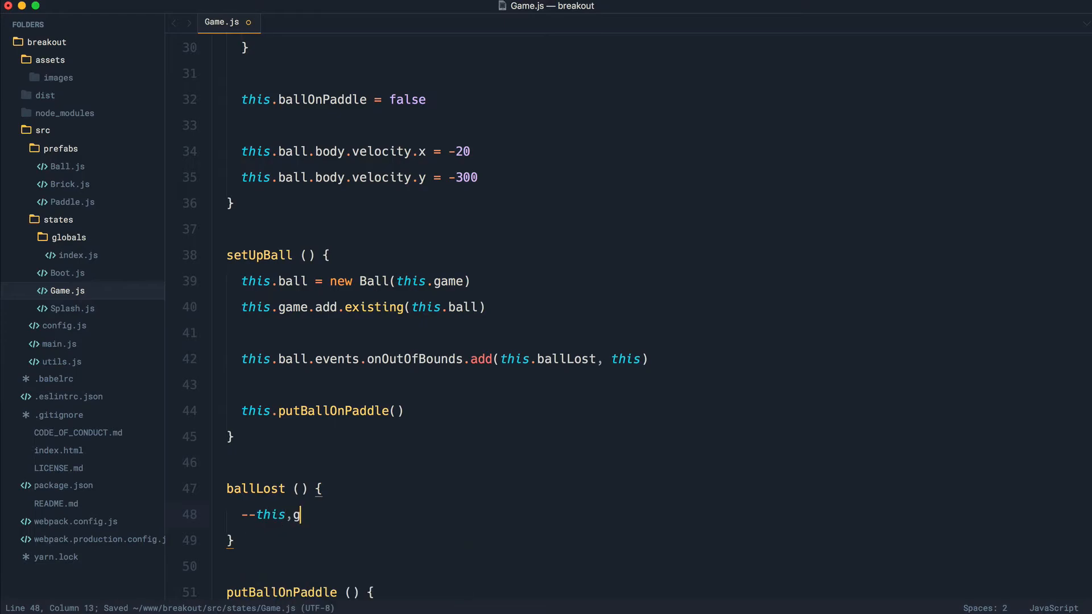
text(ame.)
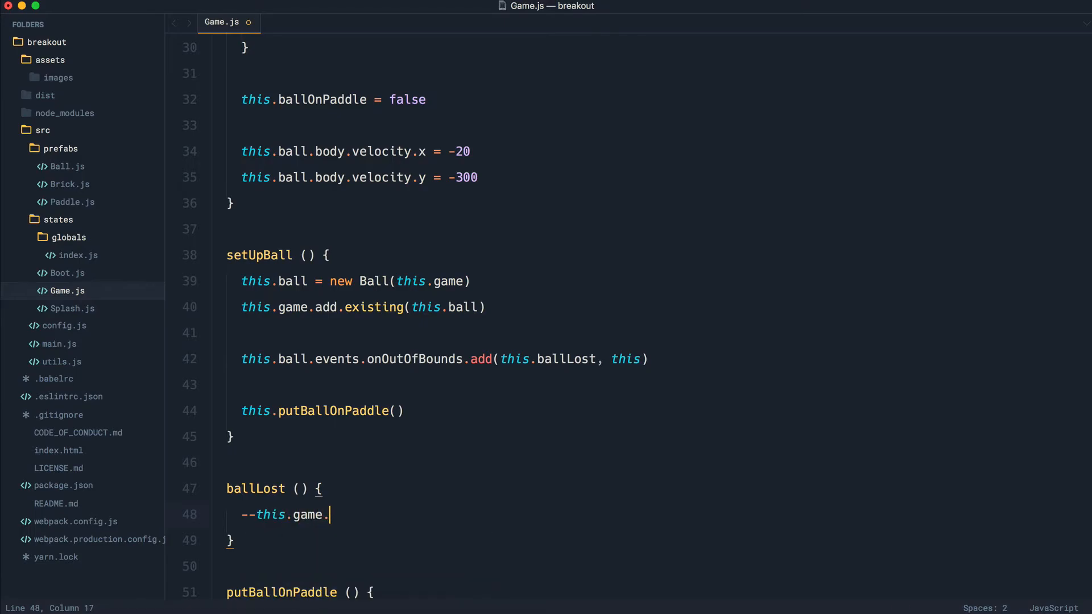
text(global.lives)
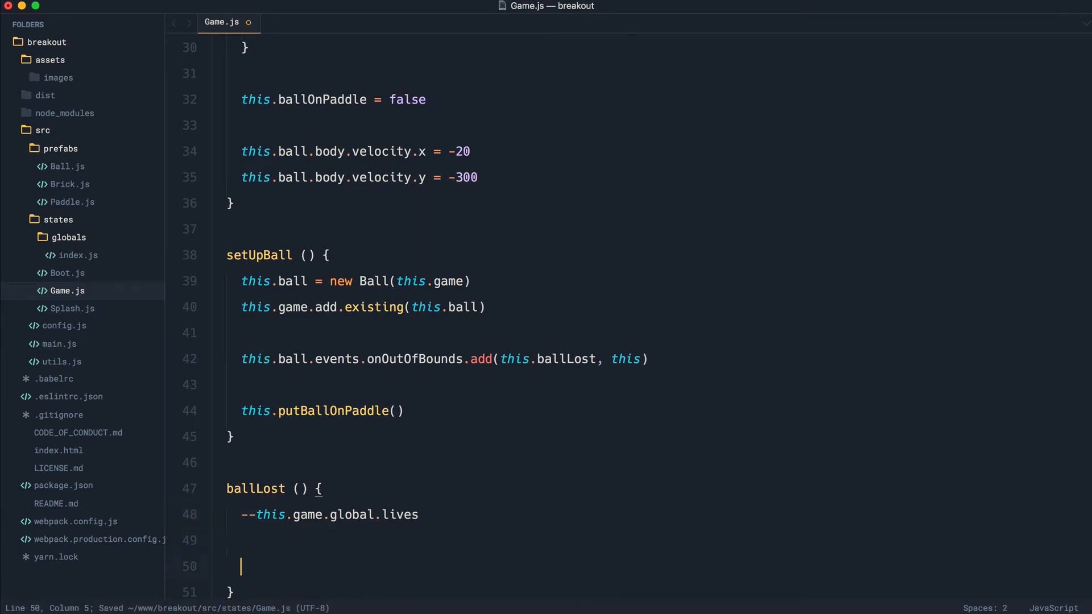
Set this.livesText.text to a `Lives: ${}` template, selecting the global lives expression to reuse.
text(this.)
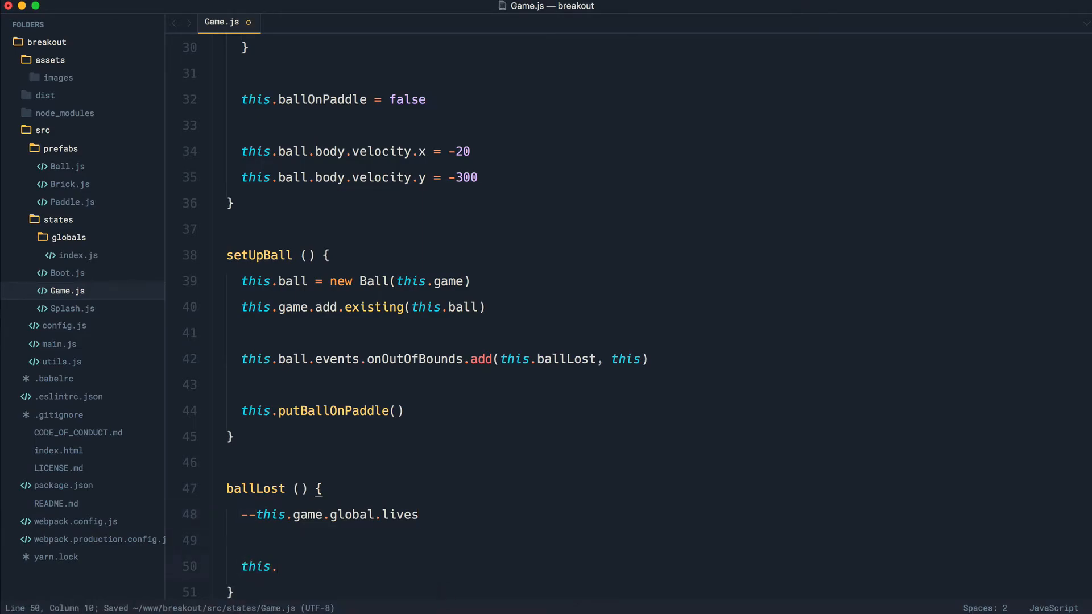
text(livesText.text = `Lives:)
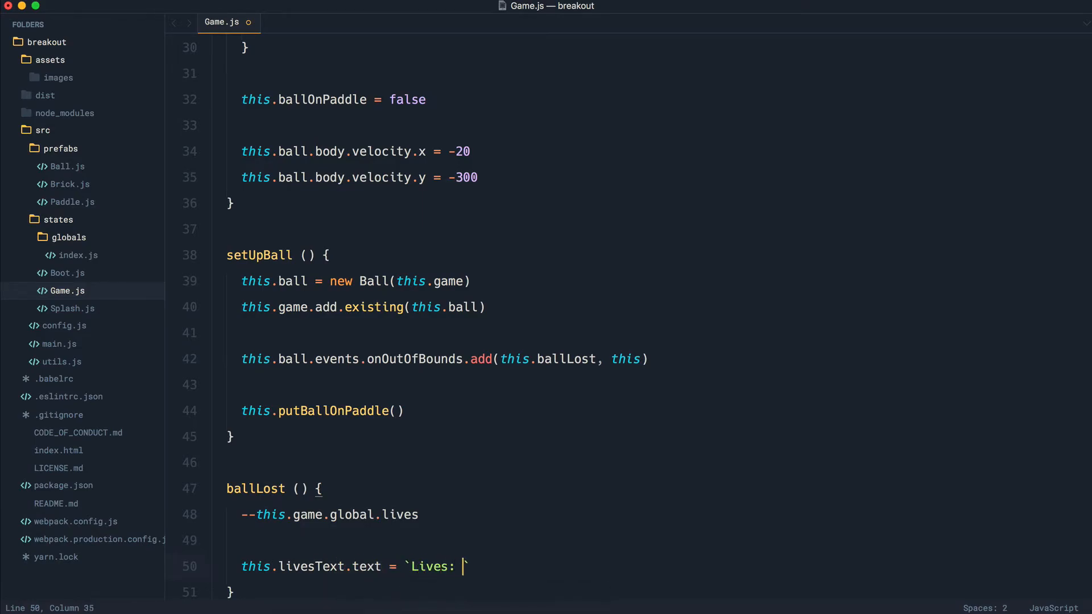
text(${})
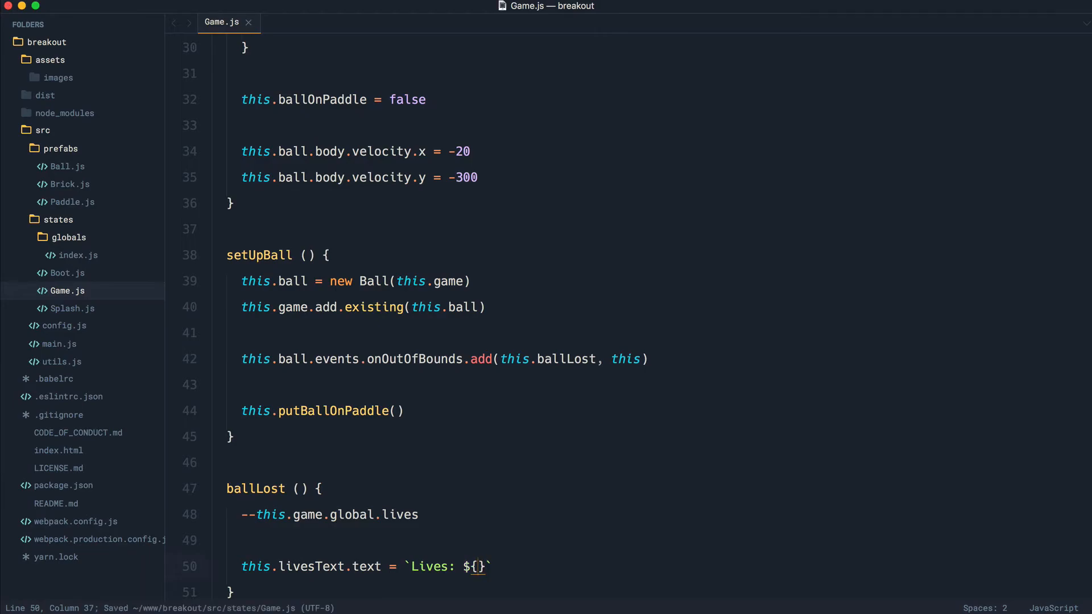
drag(258, 514, 418, 514)
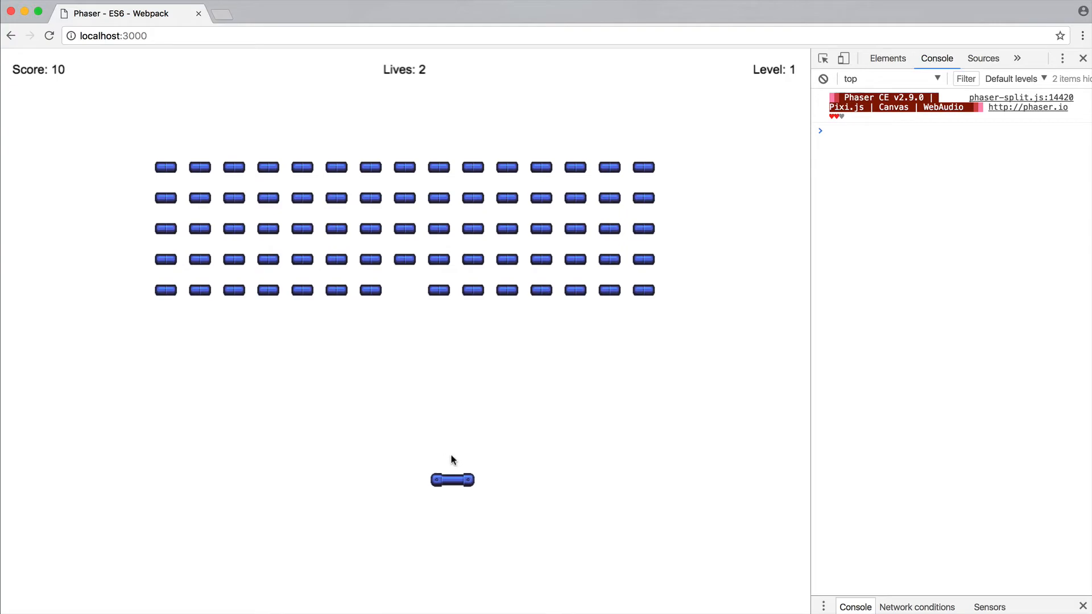
mouse_move(377, 446)
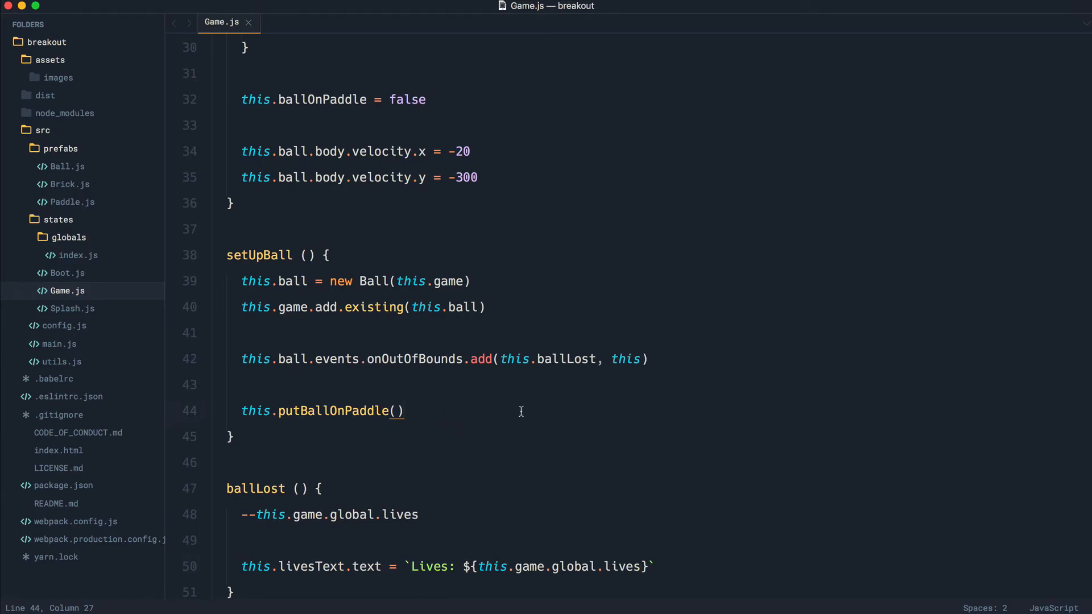
Scroll through Game.js to review the ${this.game.global.lives} template in ballLost.
scroll(down, 3)
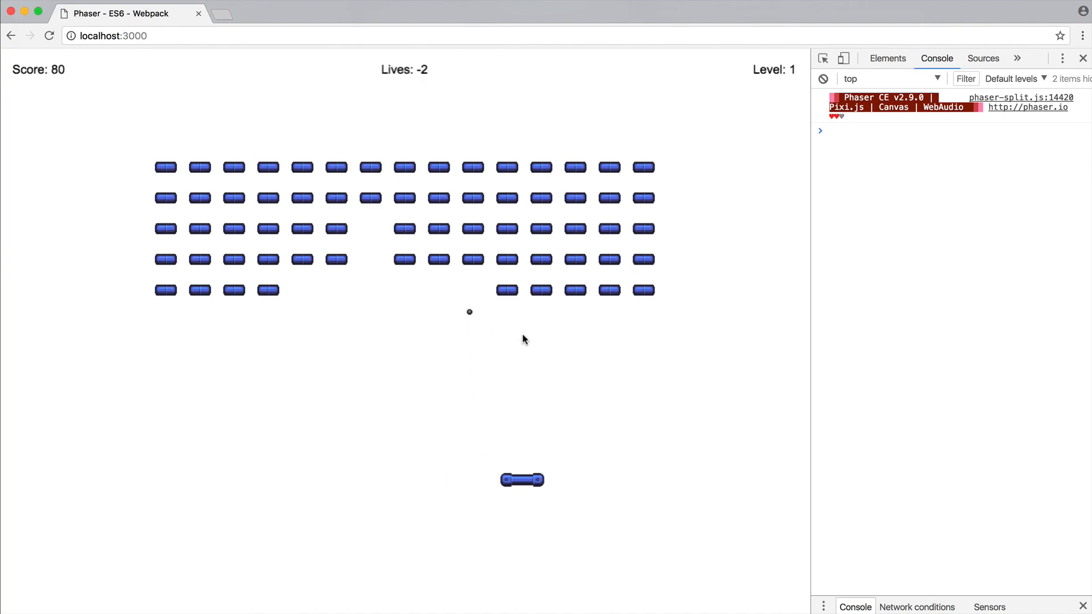
mouse_move(531, 339)
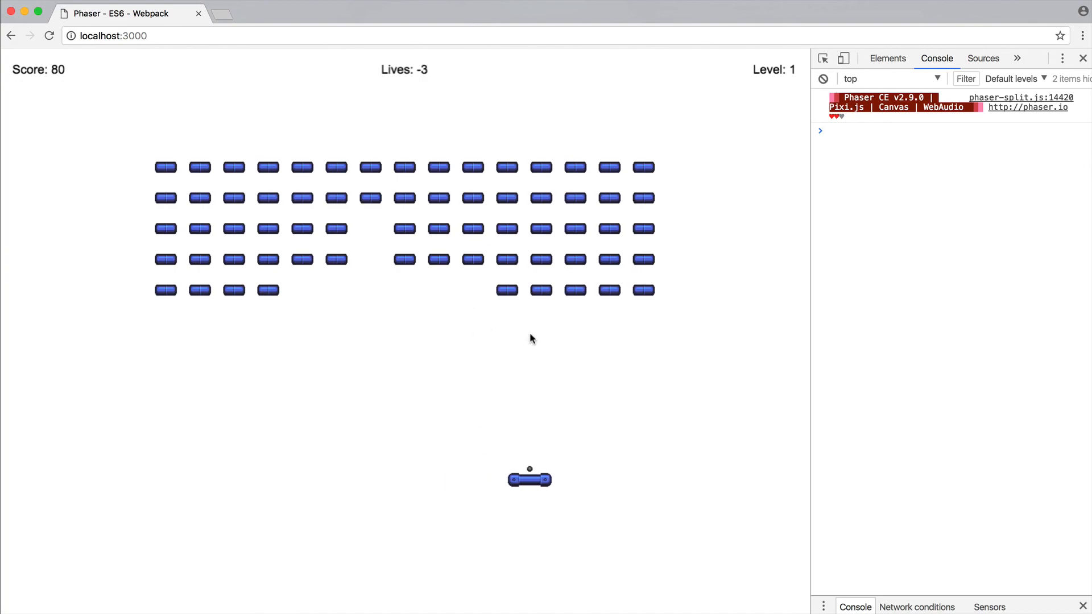